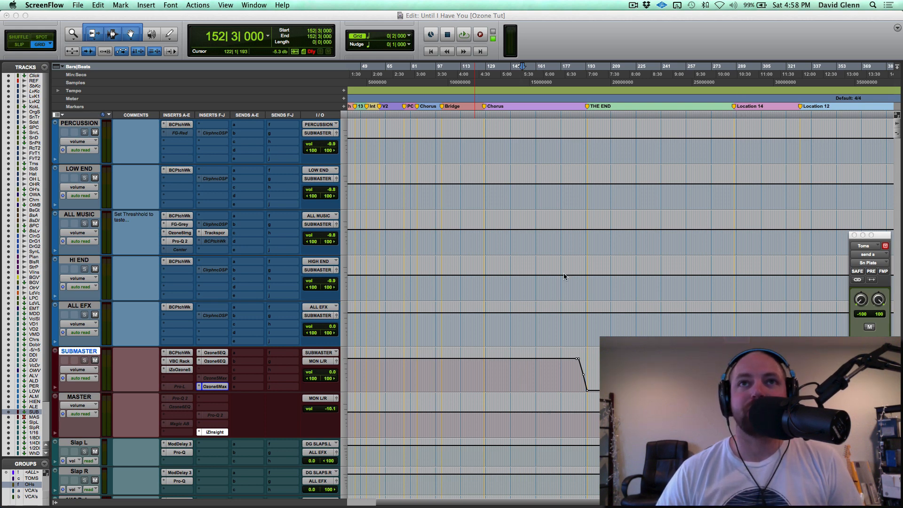
mouse_move(525, 372)
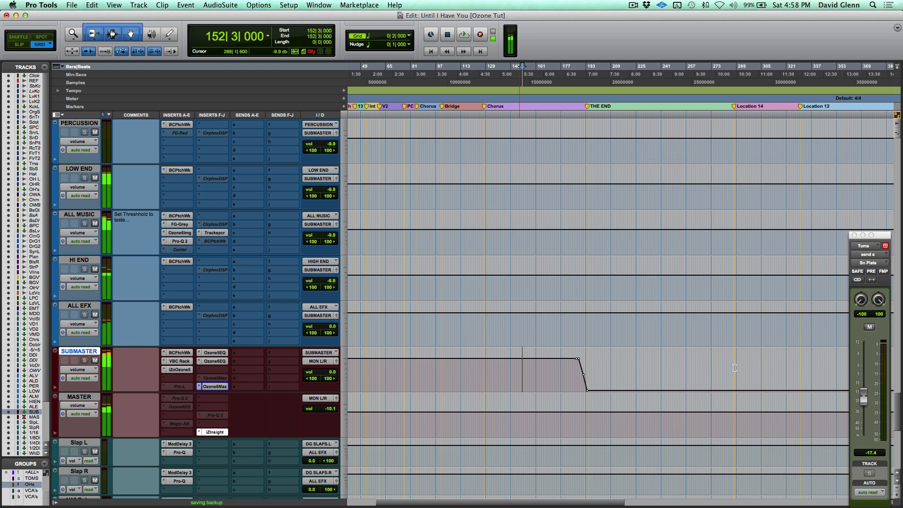
Bring up the Master track's first-insert Ozone 6 Equalizer window at its flat default curve.
left_click(464, 34)
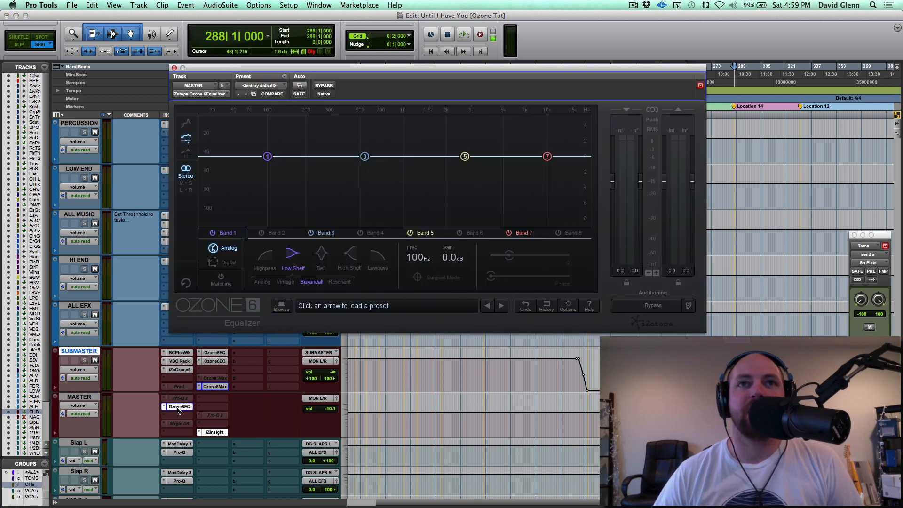
left_click(272, 94)
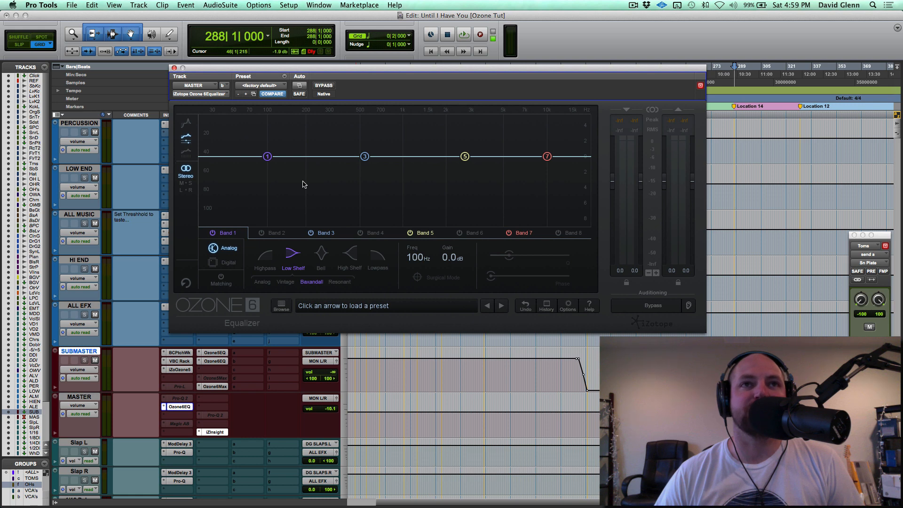
mouse_move(574, 170)
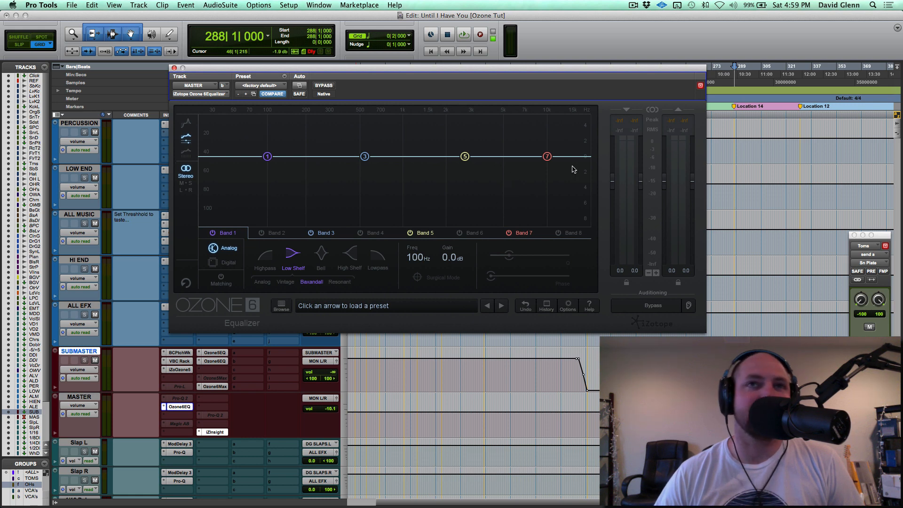
mouse_move(234, 279)
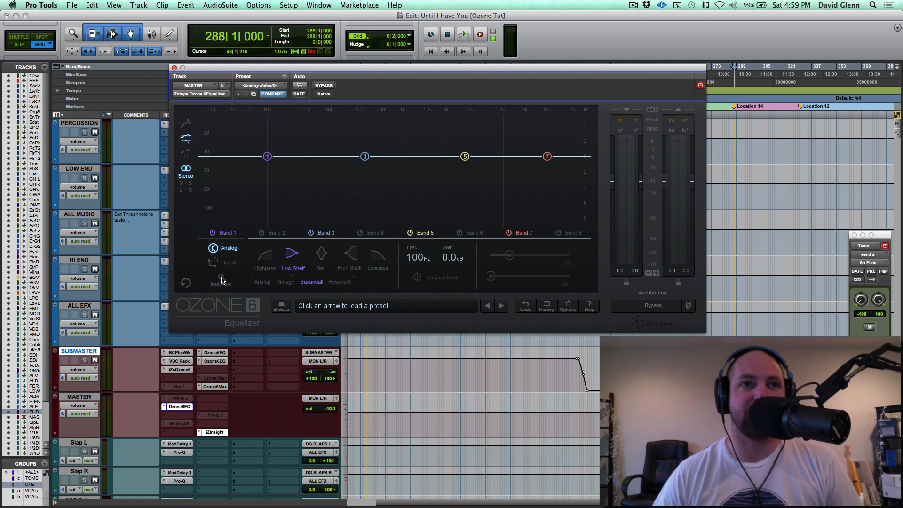
Switch the equalizer to Matching and capture the reference track's spectrum during playback.
left_click(221, 282)
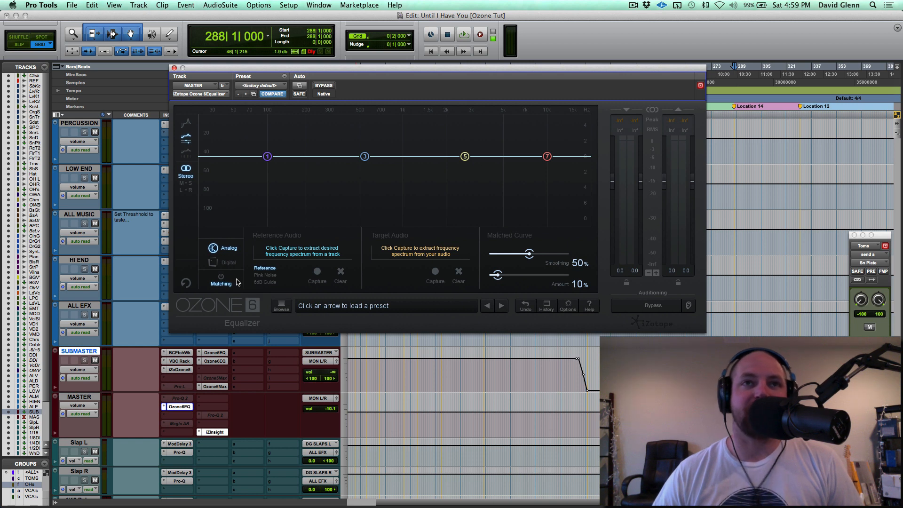
mouse_move(410, 250)
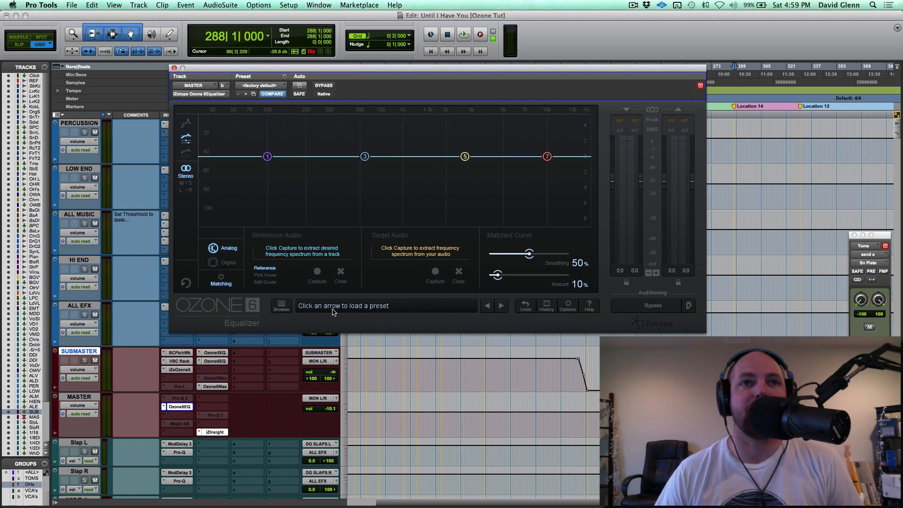
left_click(316, 274)
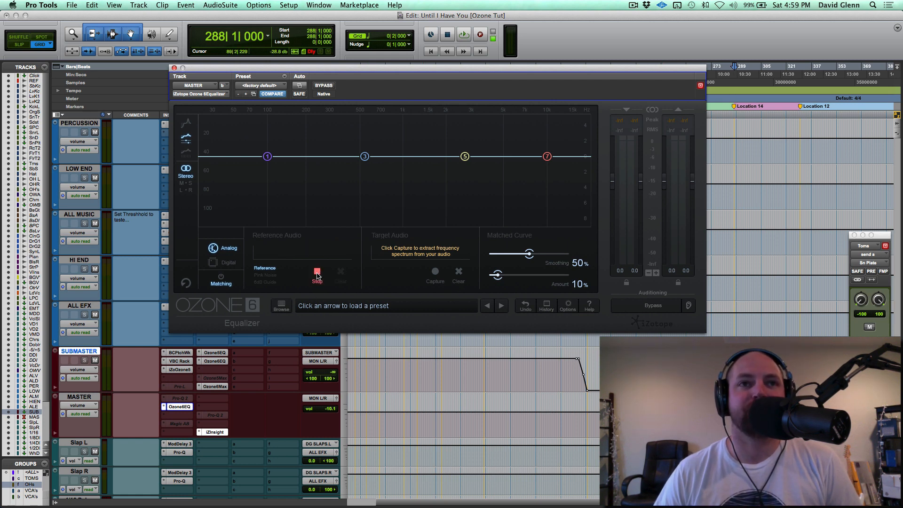
left_click(463, 34)
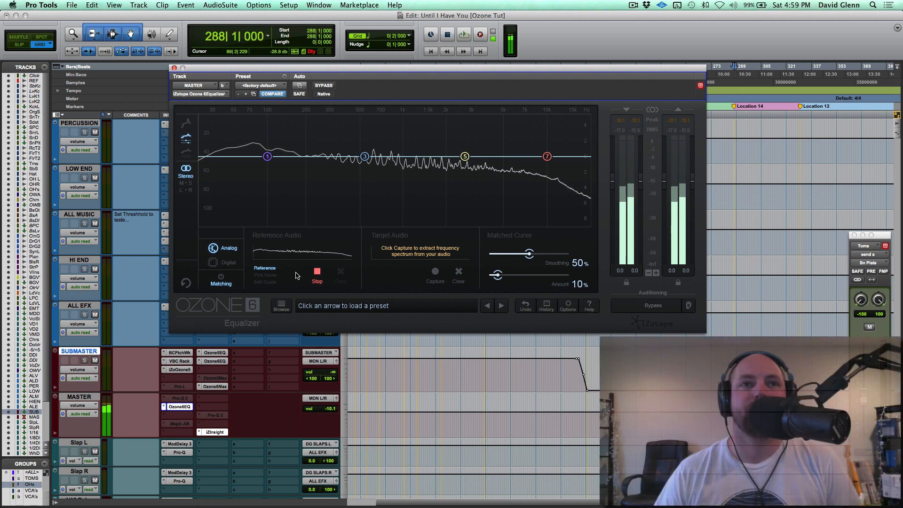
left_click(316, 274)
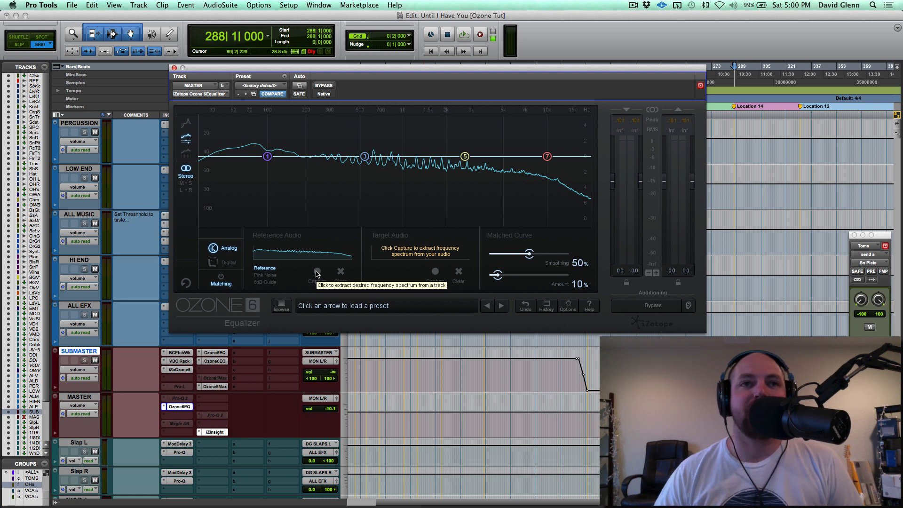
mouse_move(308, 274)
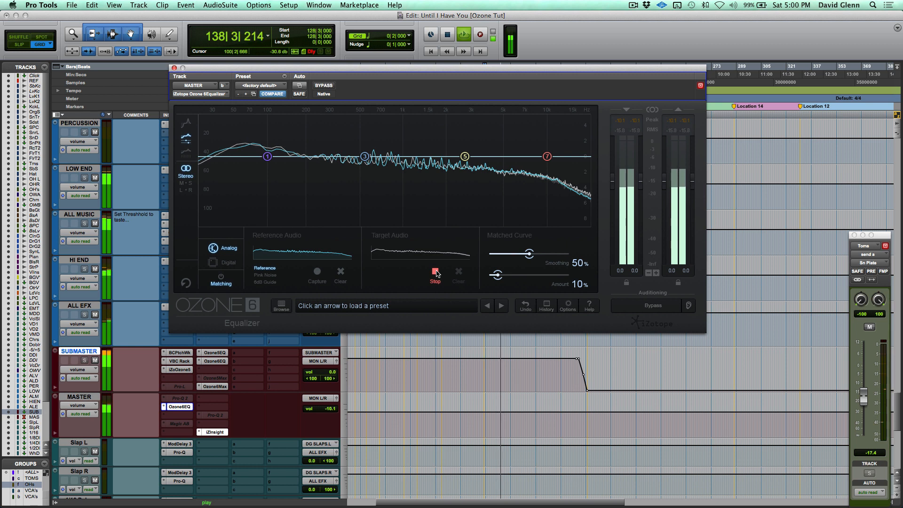
Stop the Target Audio capture to store the mix's target spectrum.
left_click(435, 272)
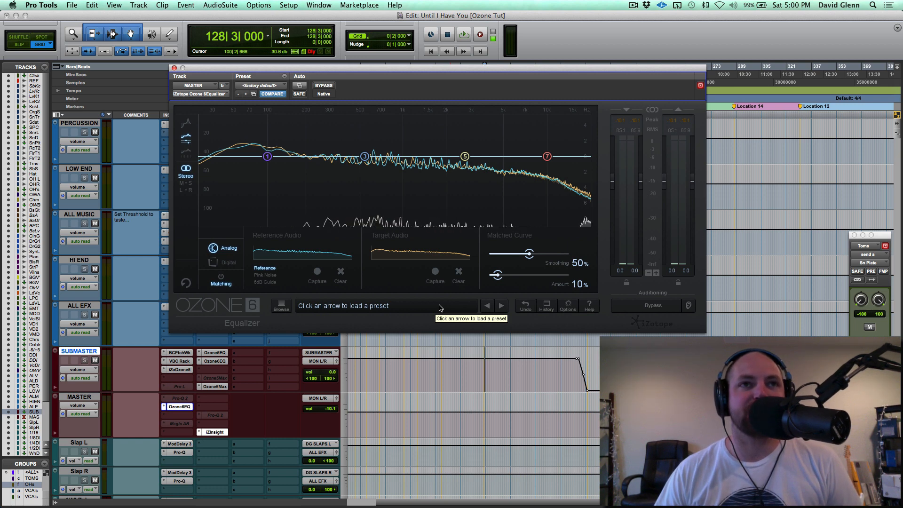
mouse_move(355, 250)
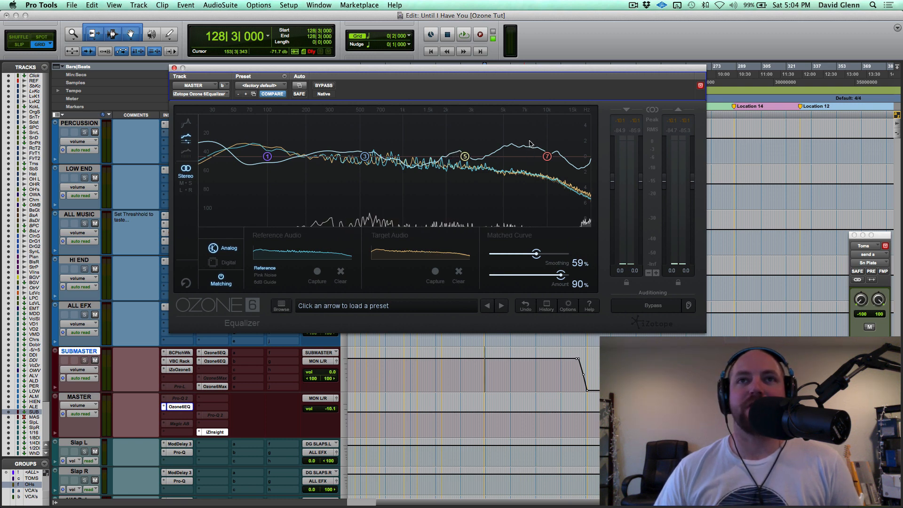
mouse_move(587, 160)
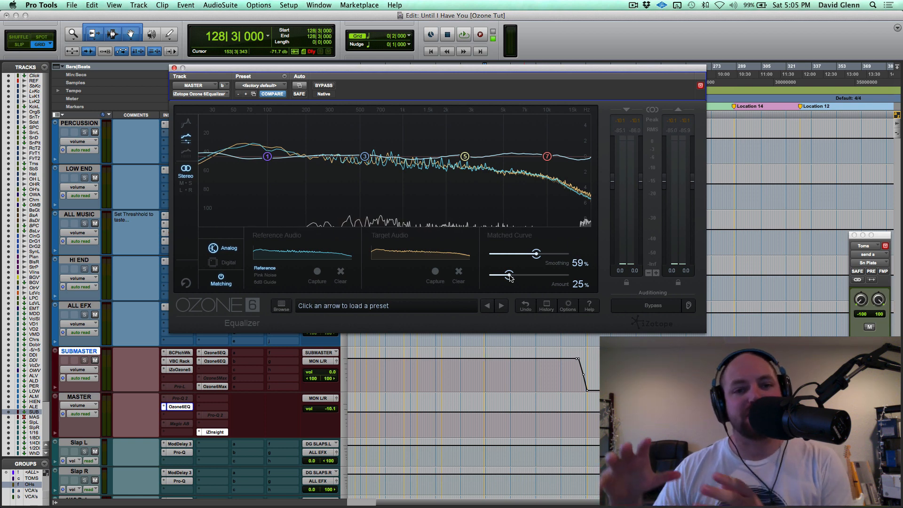
mouse_move(499, 265)
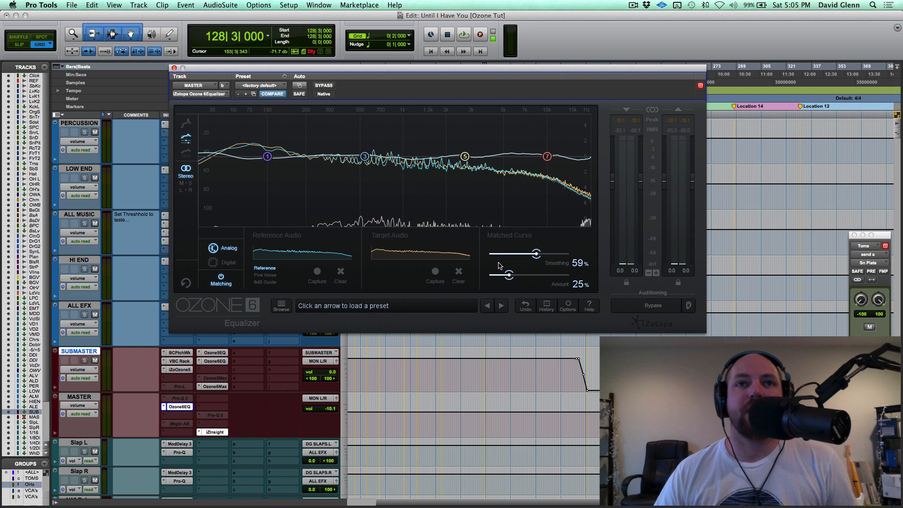
mouse_move(405, 188)
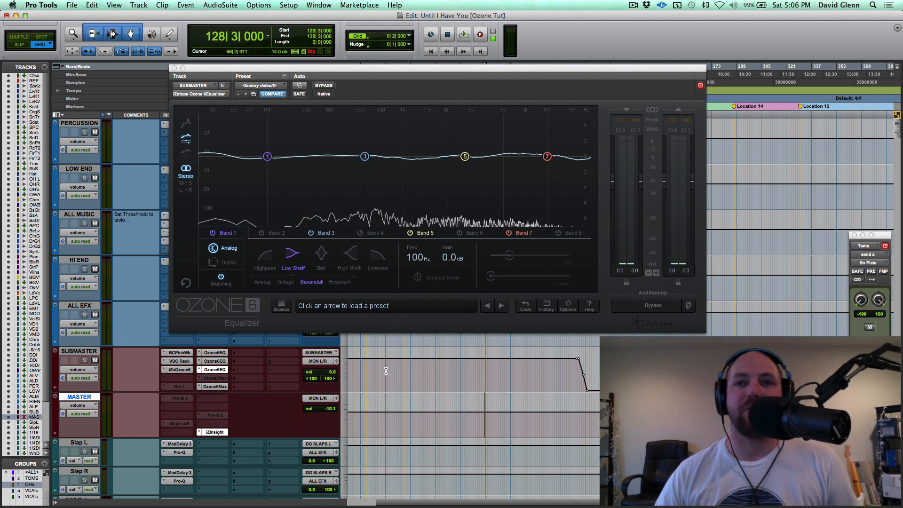
Close the Ozone 6 Equalizer and scroll the Edit window to the SUBMASTER and MASTER tracks.
left_click(79, 396)
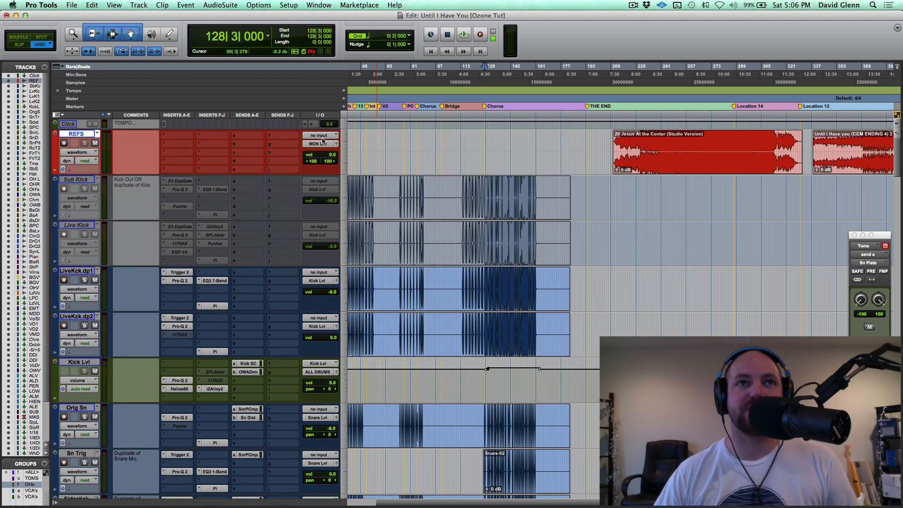
scroll("down", 3)
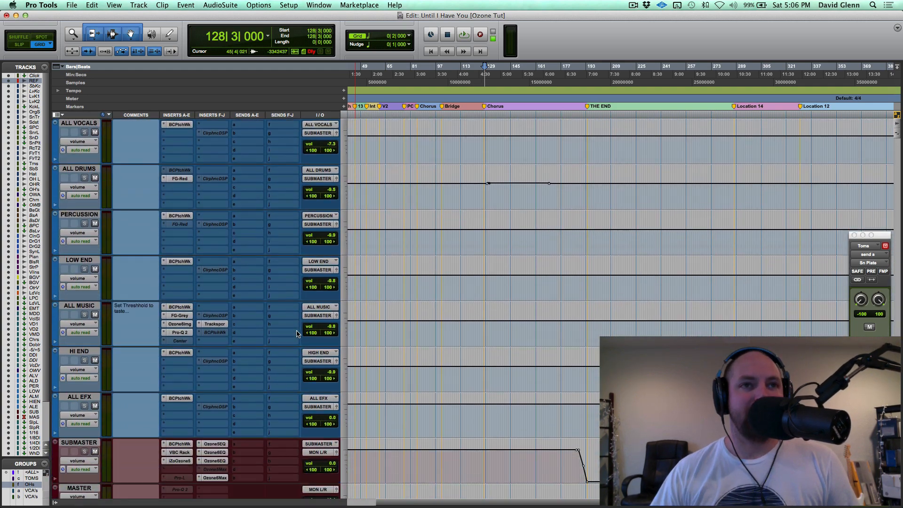
scroll("up", 3)
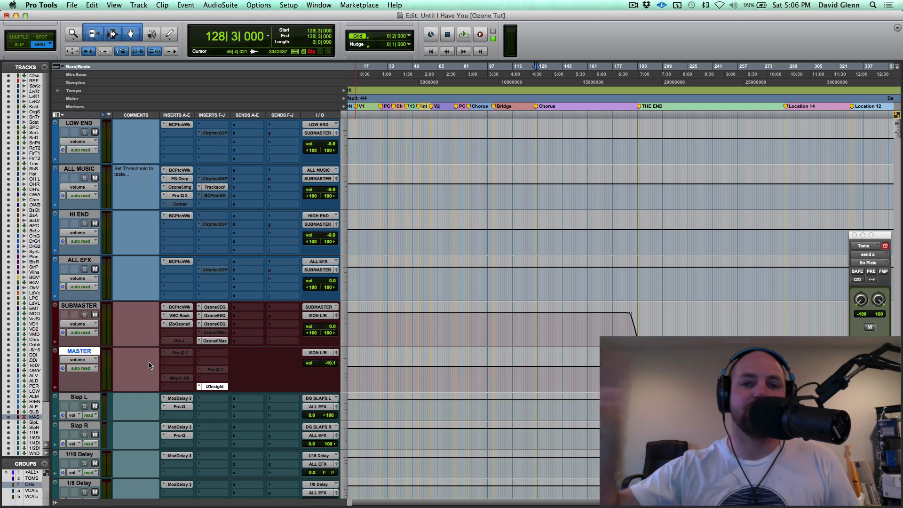
mouse_move(181, 320)
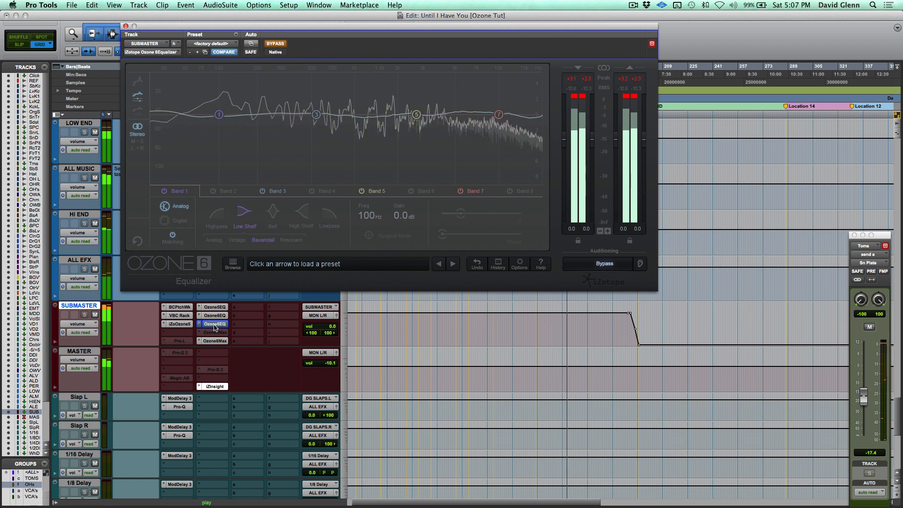
Open the SUBMASTER's third Ozone6EQ insert to view its matched curve.
left_click(275, 44)
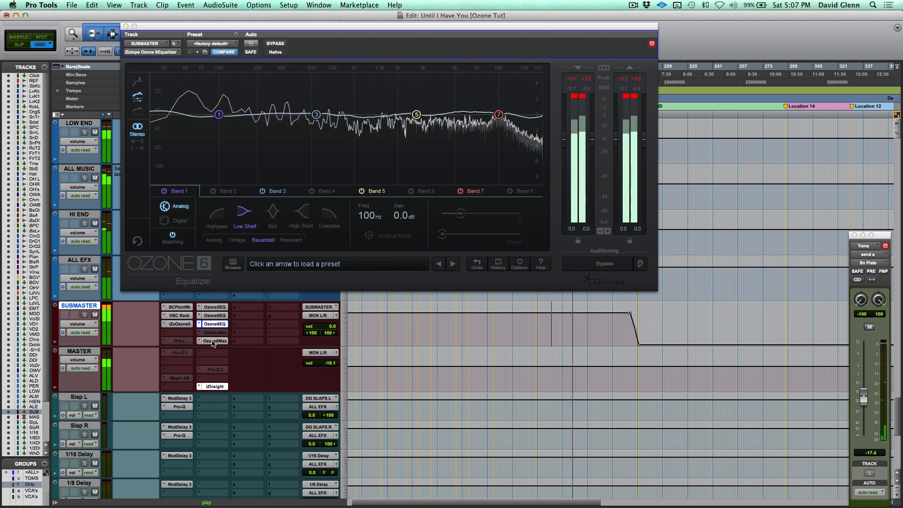
Open the SUBMASTER's Ozone6Max insert to check the Maximizer threshold at -3.5 dB.
left_click(215, 340)
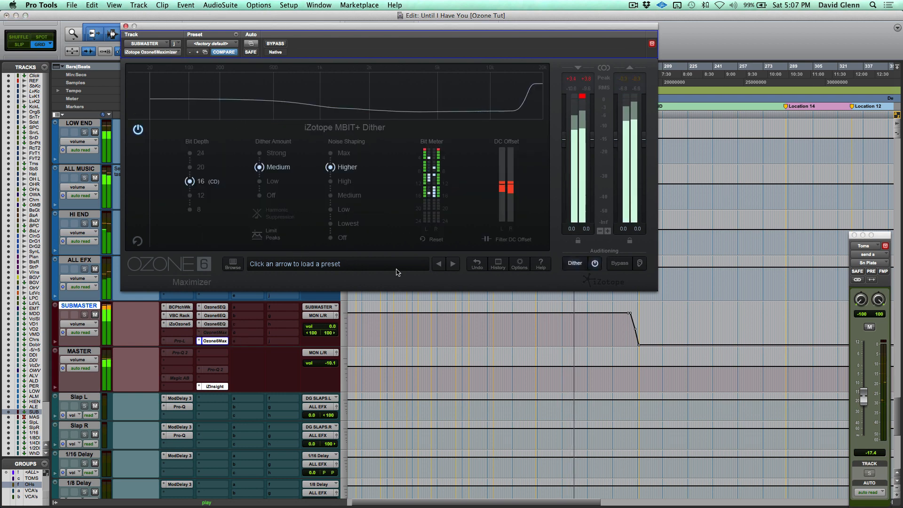
mouse_move(497, 264)
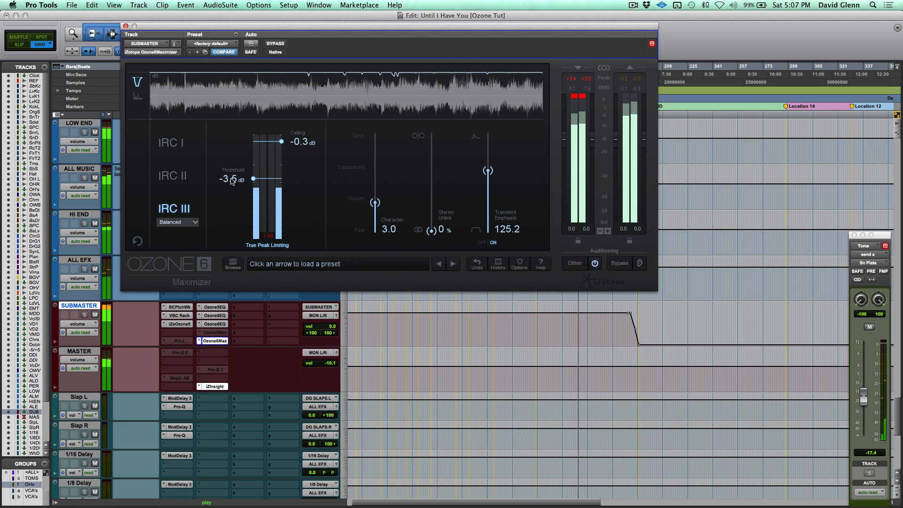
mouse_move(231, 179)
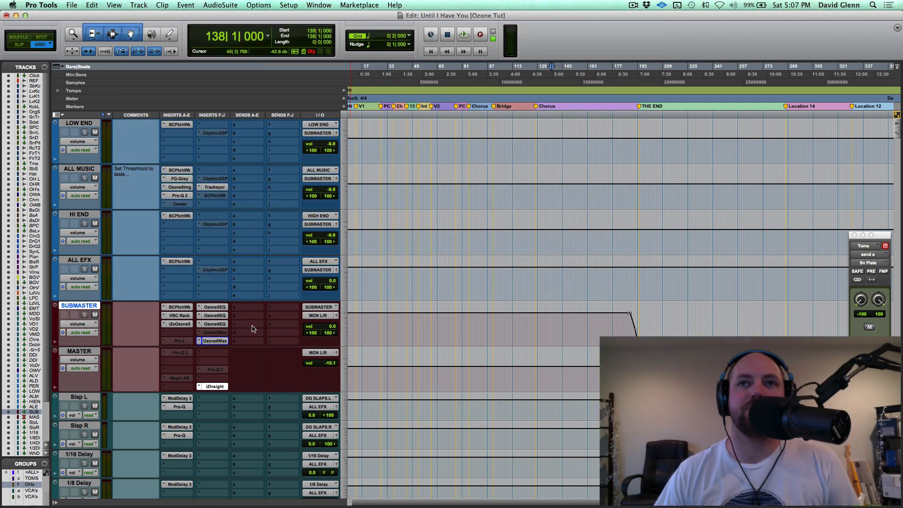
mouse_move(249, 320)
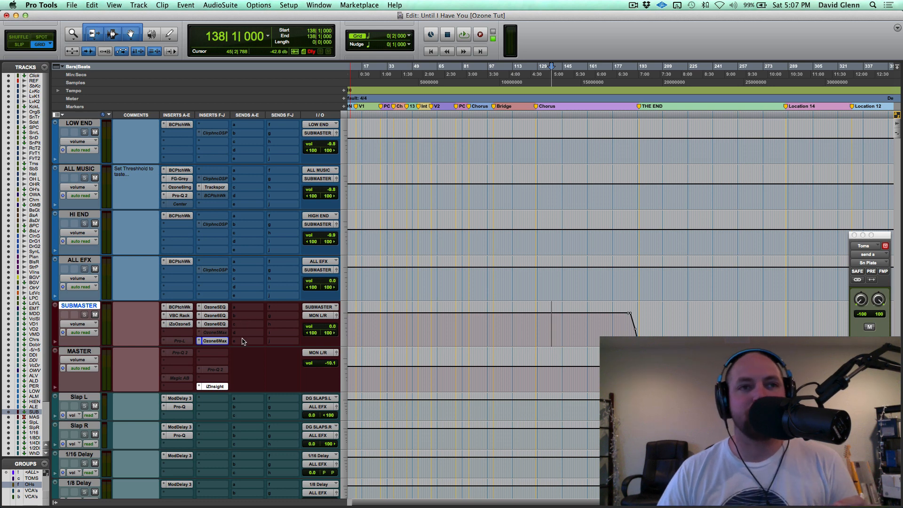
Review the SUBMASTER Ozone6EQ, then confirm the Ozone6Max threshold is still -3.3 dB.
double_click(214, 341)
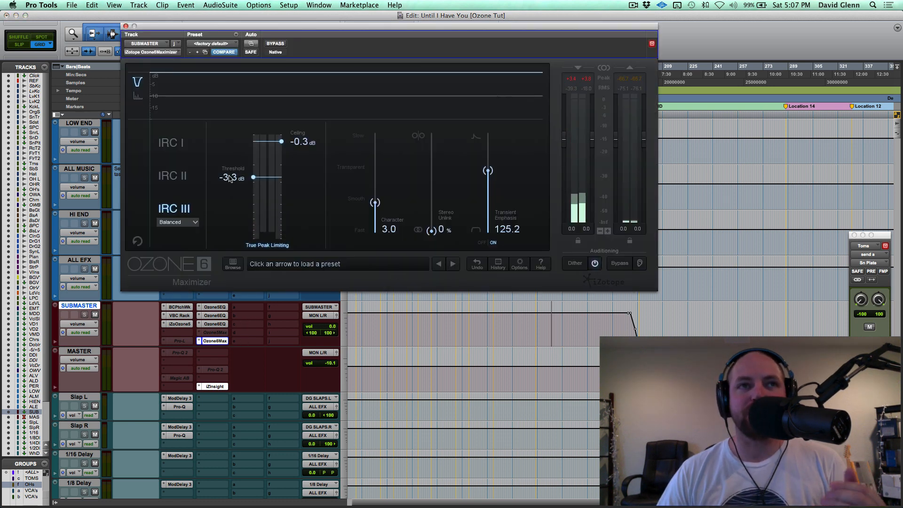
left_click(214, 324)
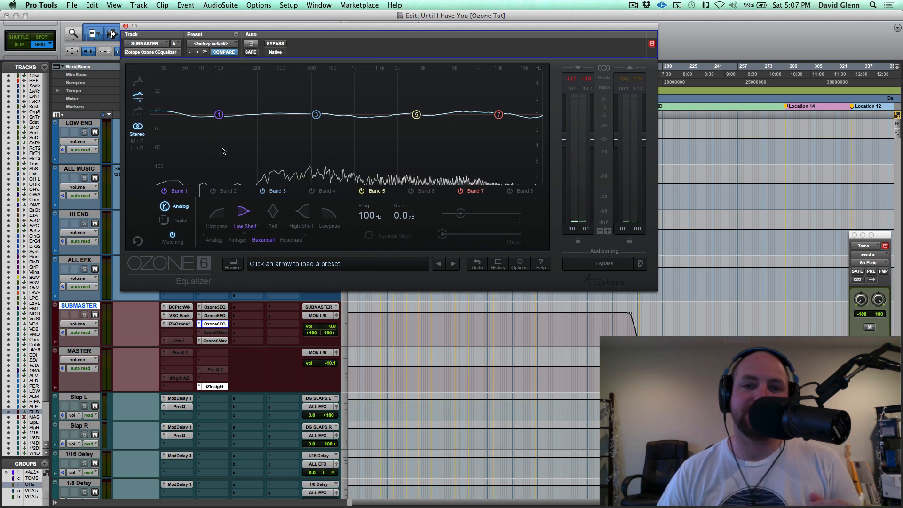
mouse_move(264, 120)
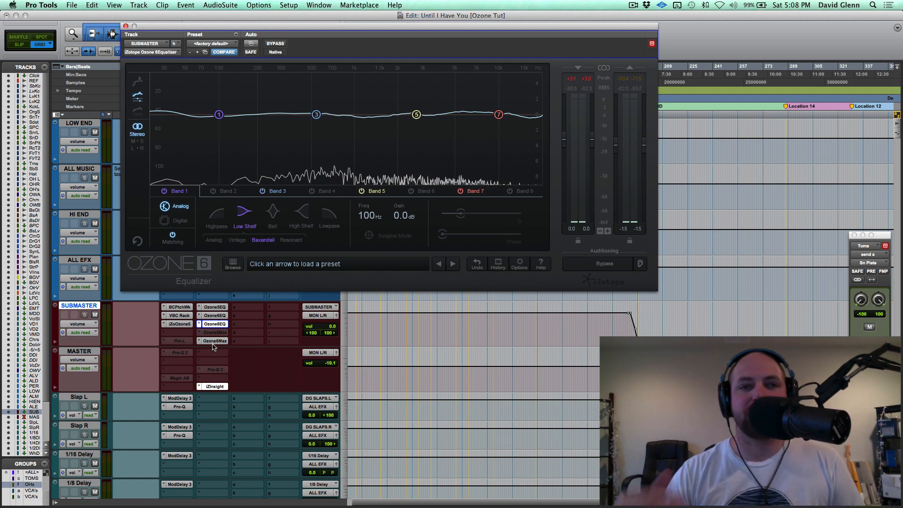
left_click(215, 341)
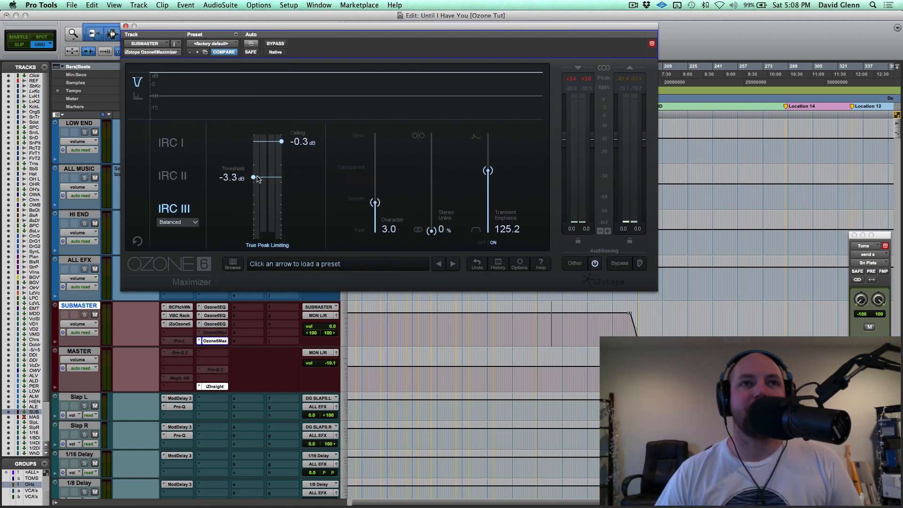
mouse_move(316, 199)
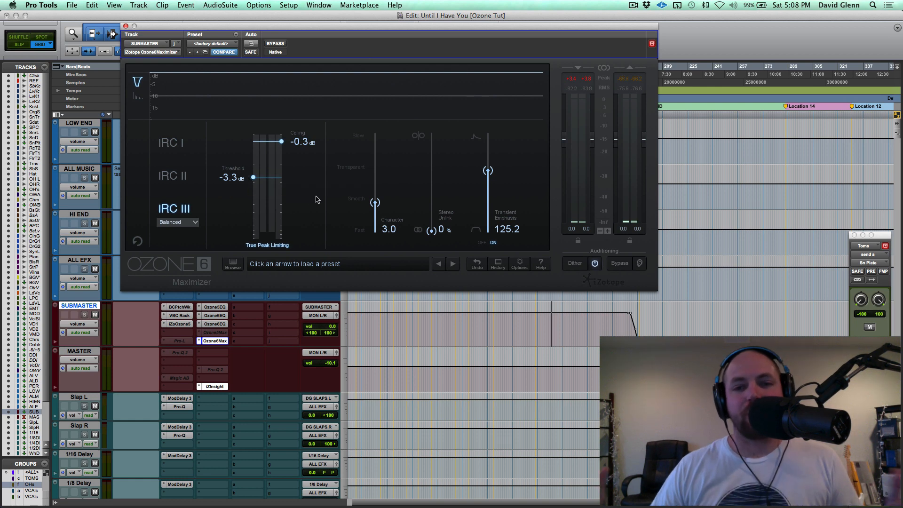